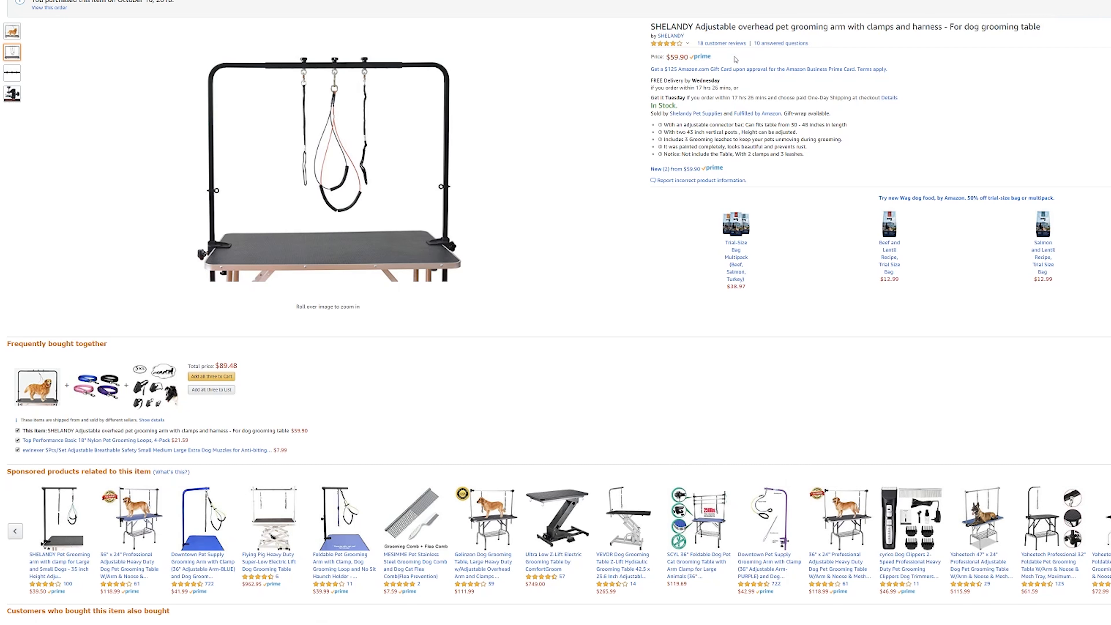
Show the close-up photo of the grooming arm's connector bar with its three rings.
left_click(13, 73)
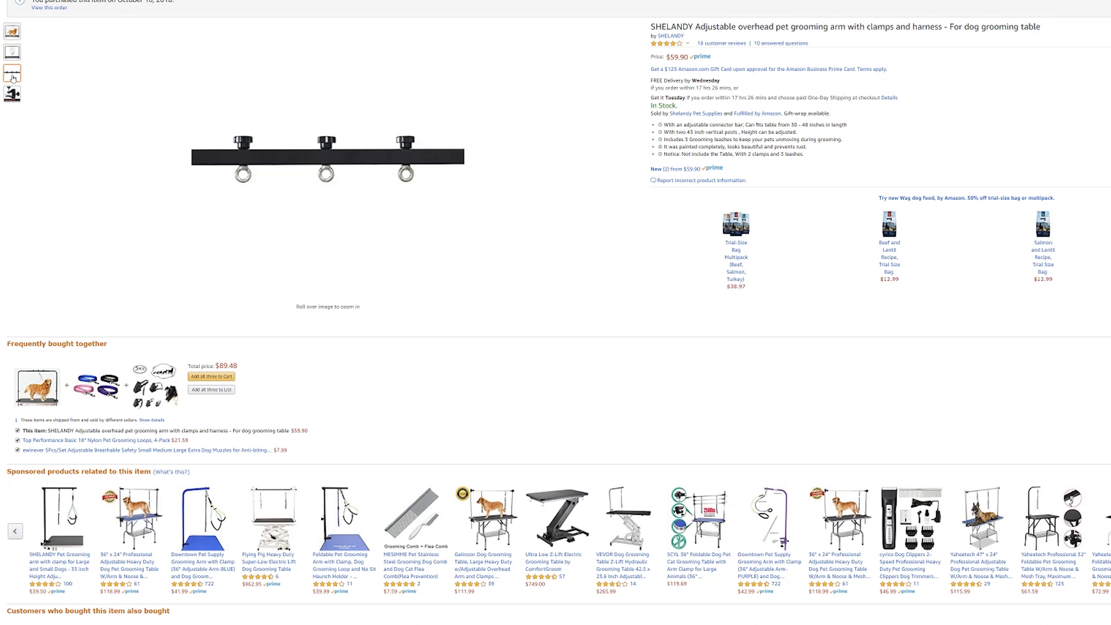